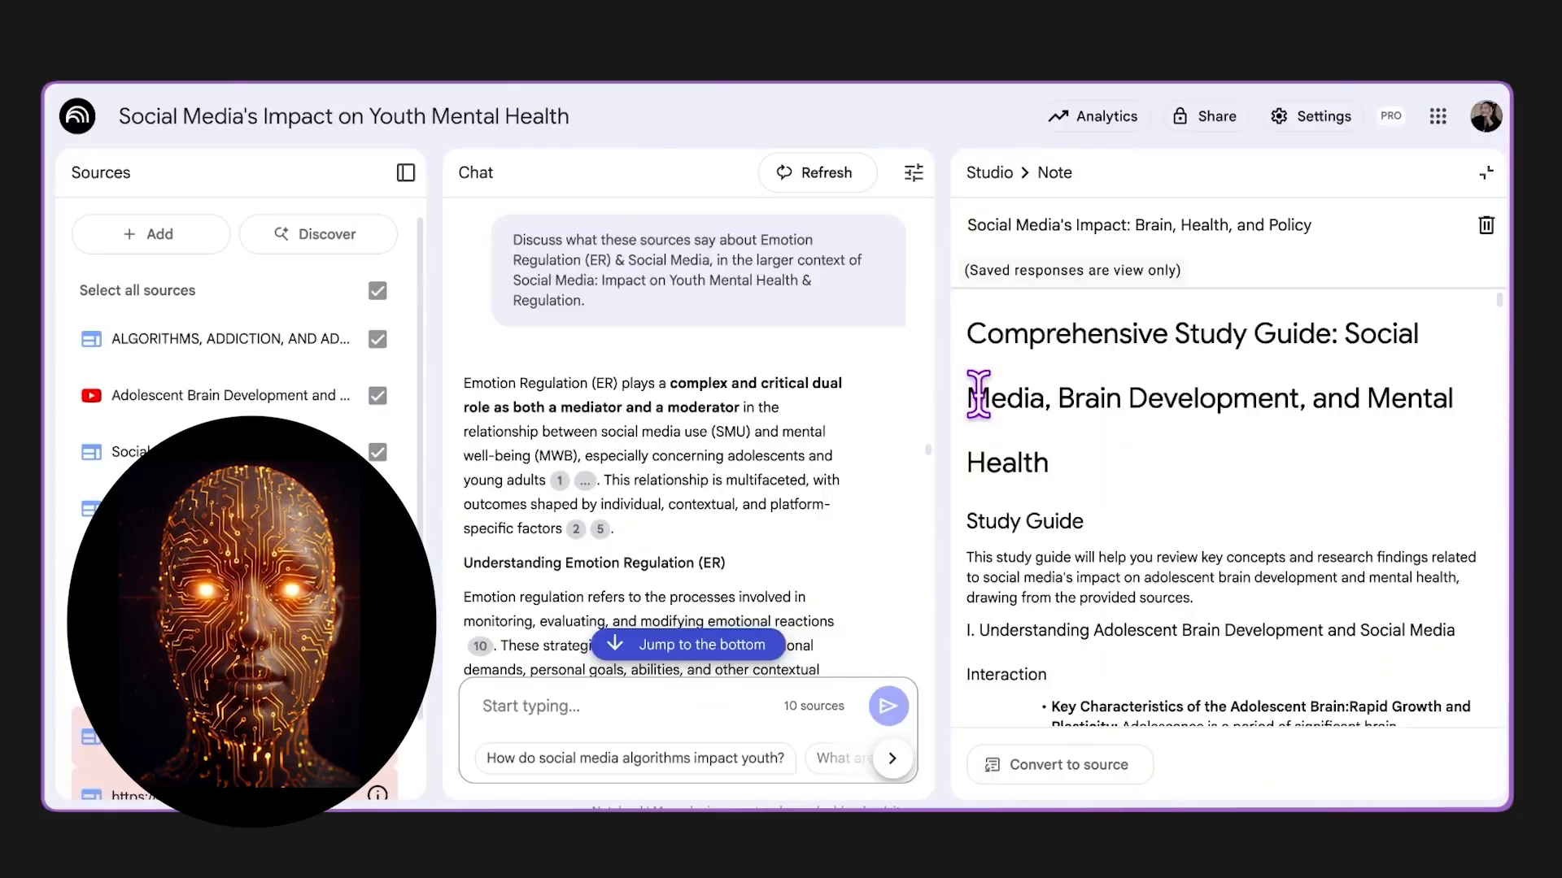
pyautogui.scroll(-3)
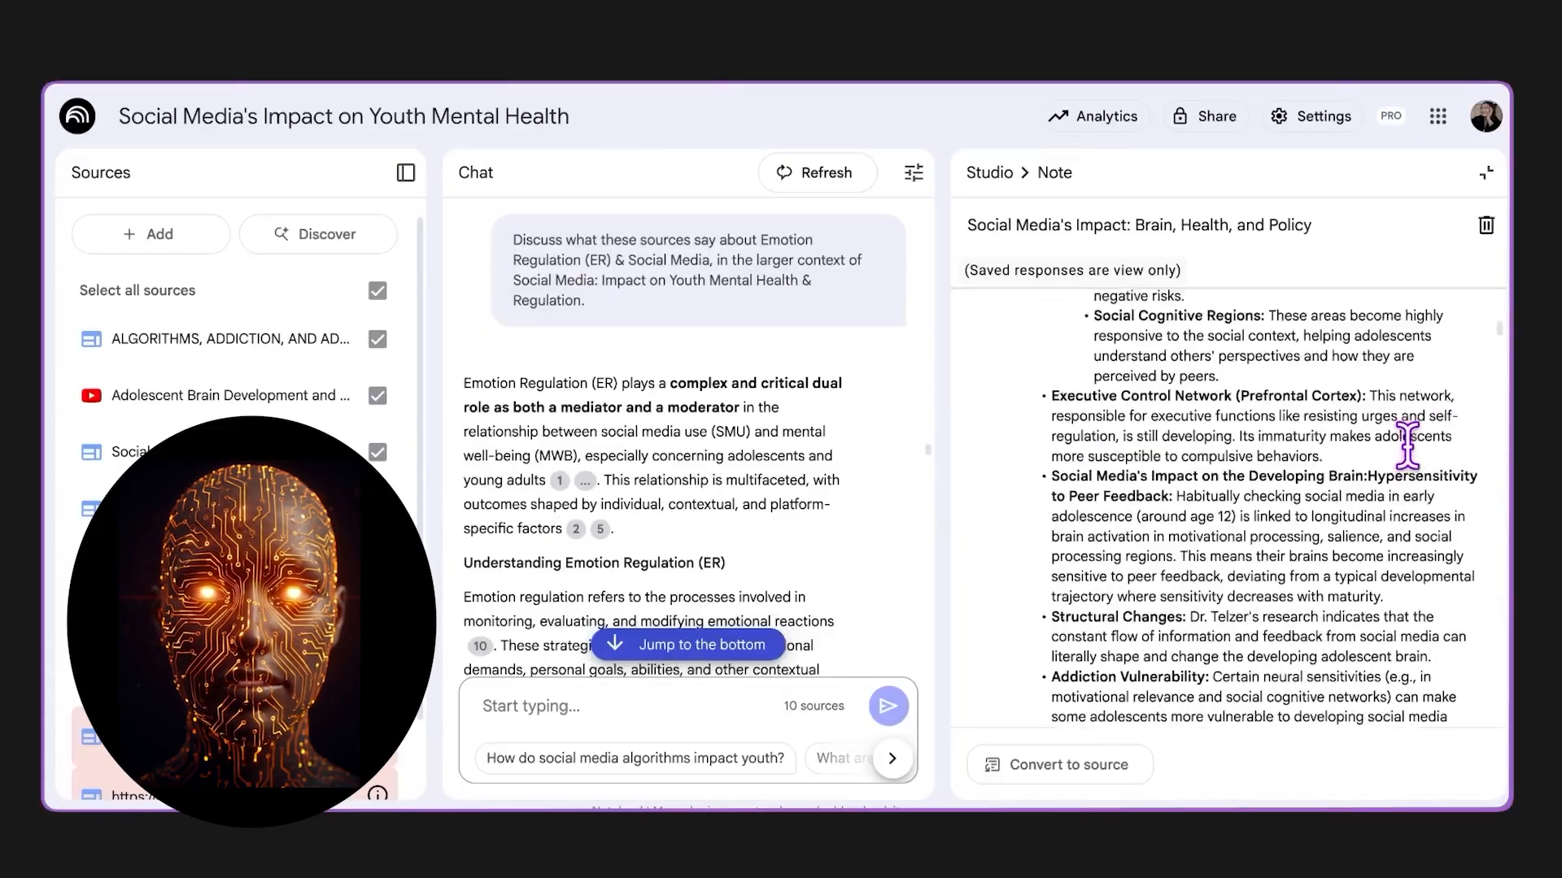
pyautogui.scroll(-3)
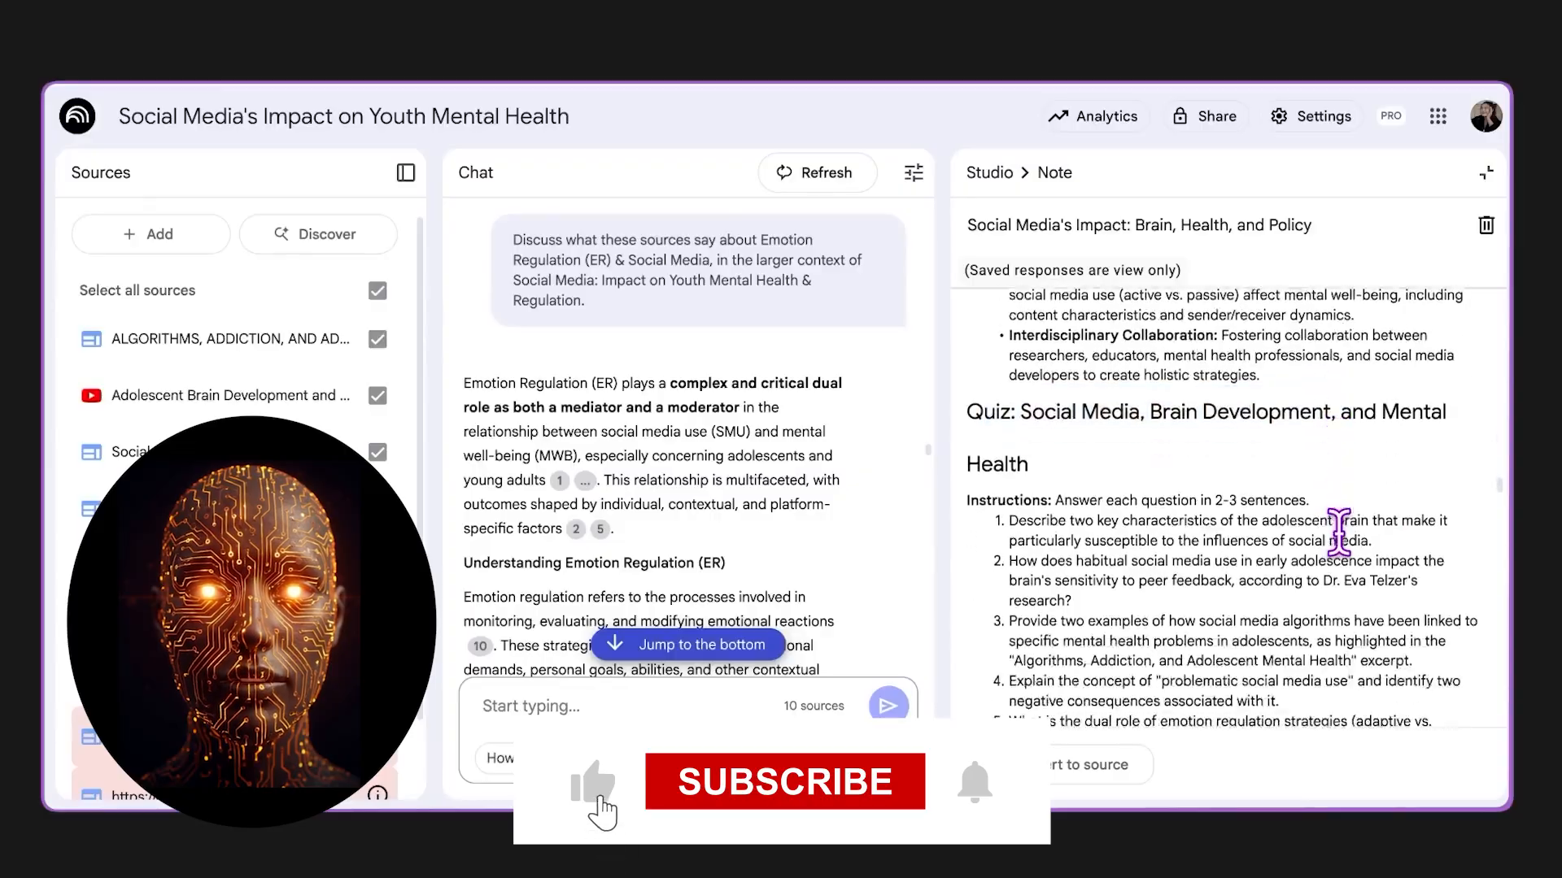
pyautogui.click(783, 781)
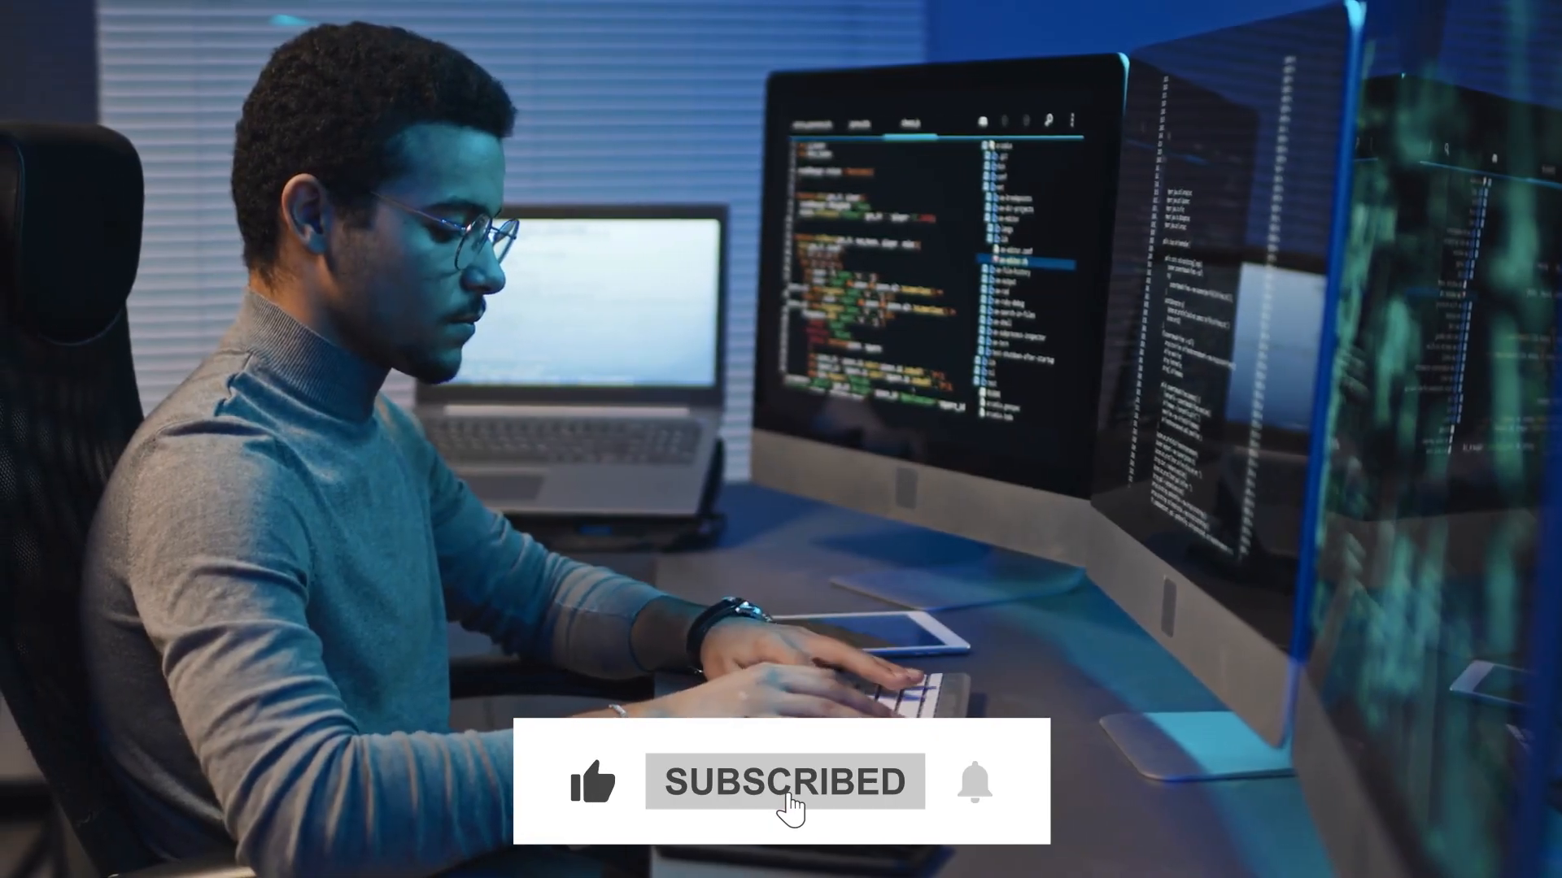